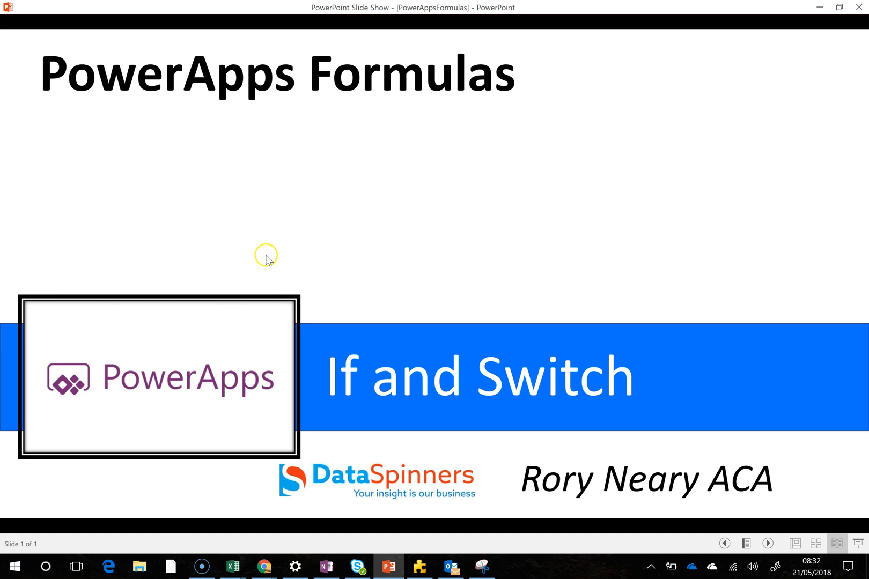
mouse_move(258, 504)
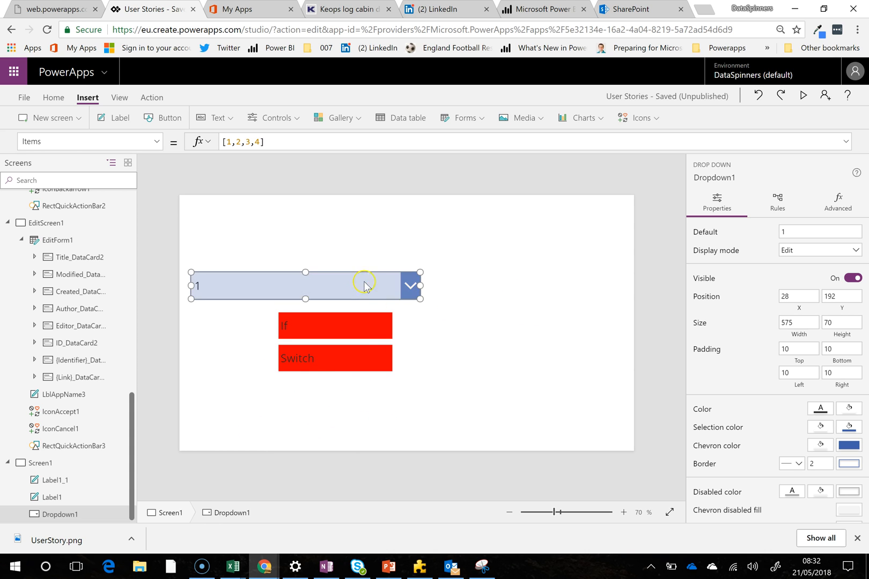
mouse_move(347, 287)
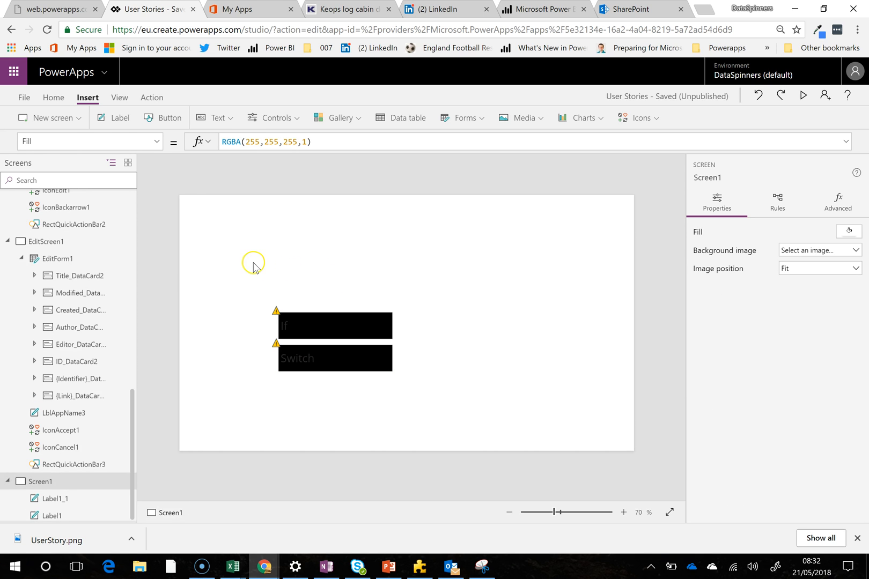
mouse_move(198, 135)
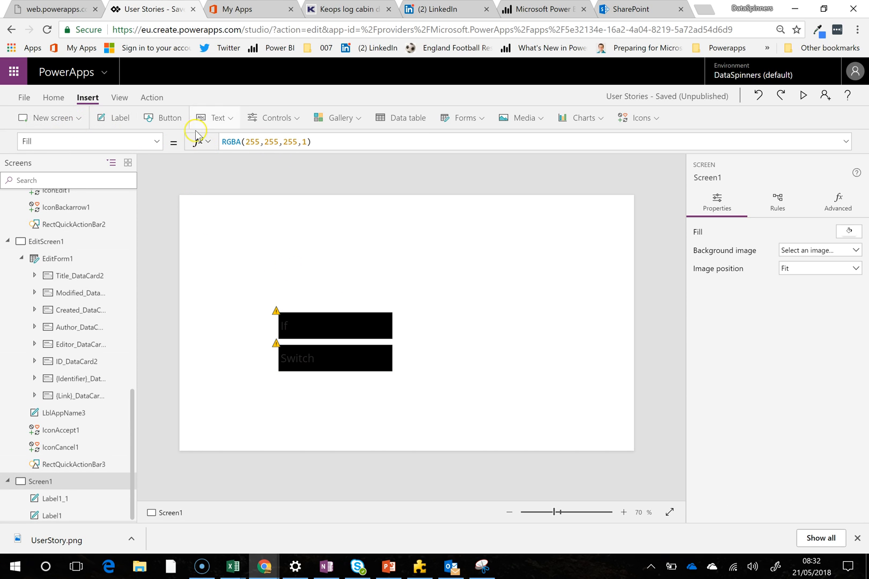
- Insert a new drop-down control and rename it Dropdown1 in the tree view
left_click(274, 118)
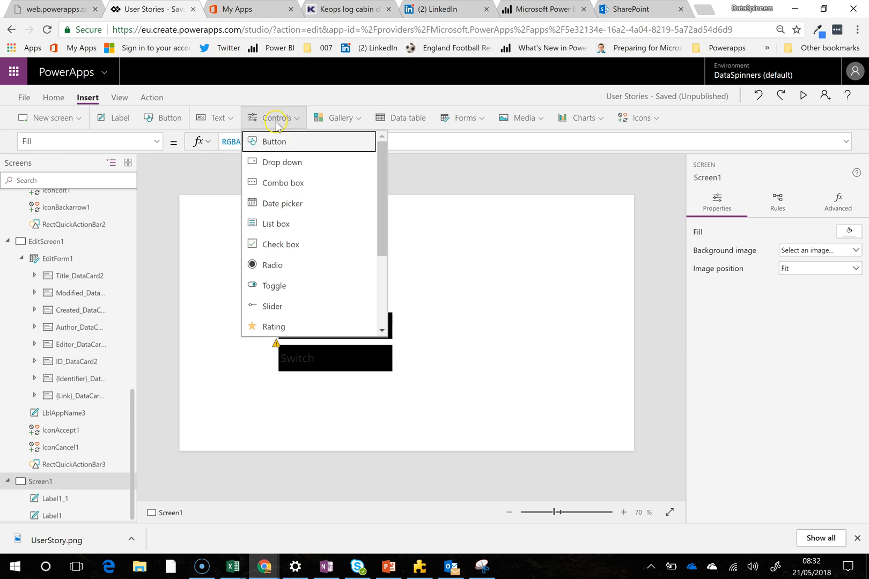
left_click(282, 161)
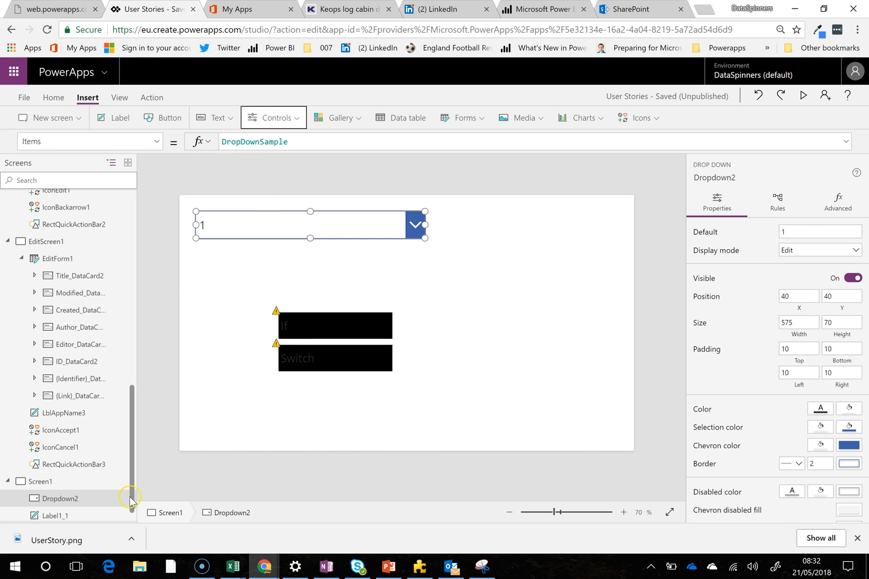
right_click(60, 498)
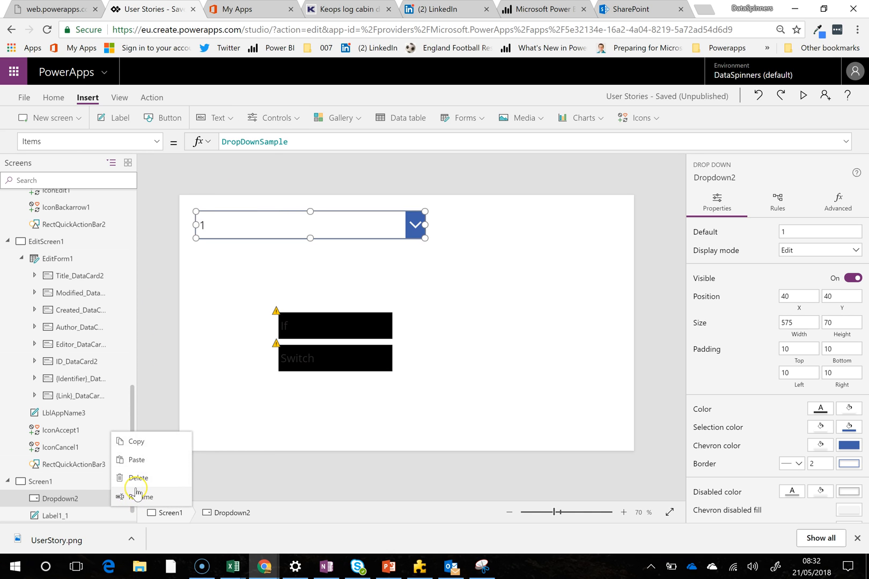
left_click(142, 496)
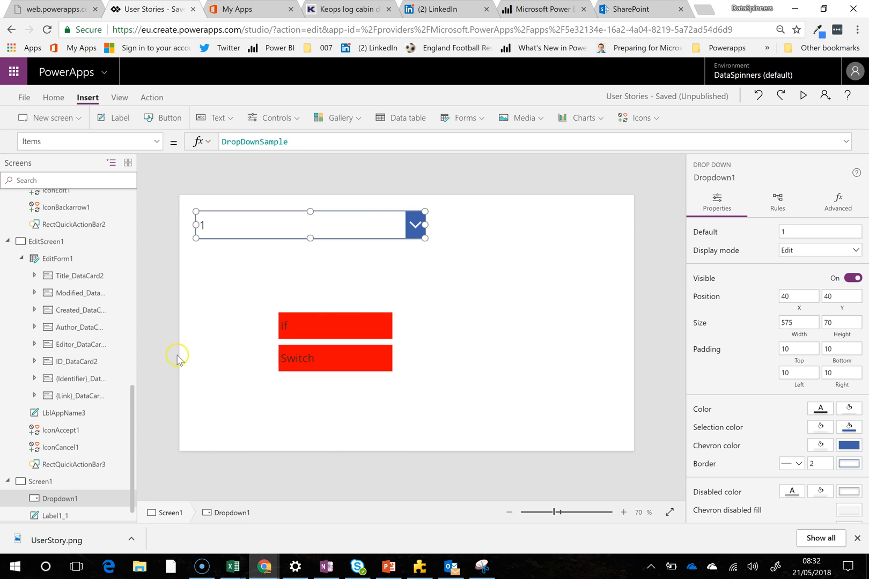
mouse_move(272, 284)
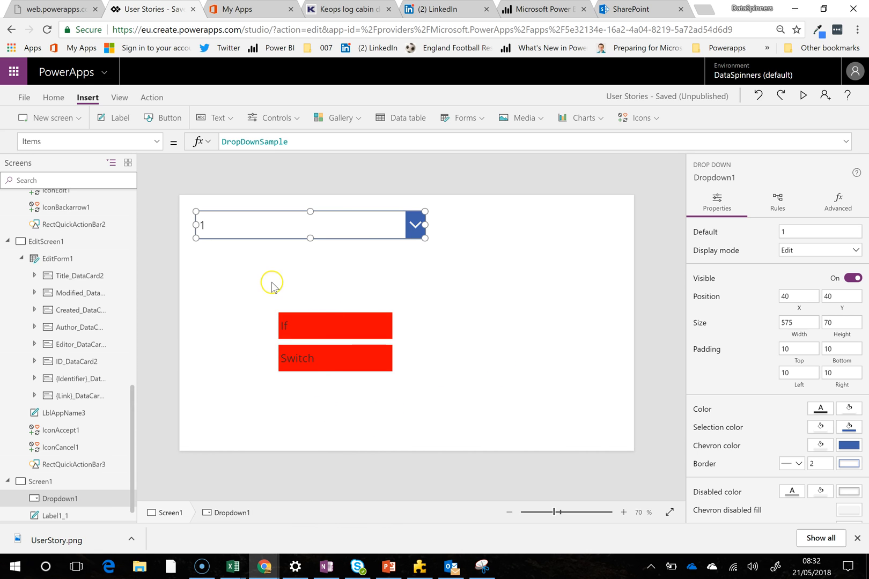
- Preview Dropdown1's sample values, then set its Items to [1,2,3,4,5,6]
left_click(414, 225)
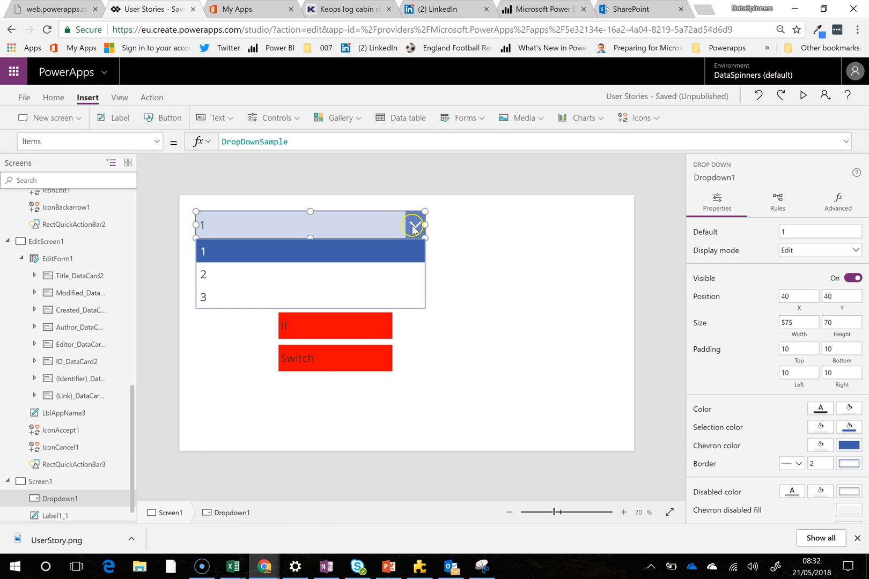
left_click(263, 142)
type("[")
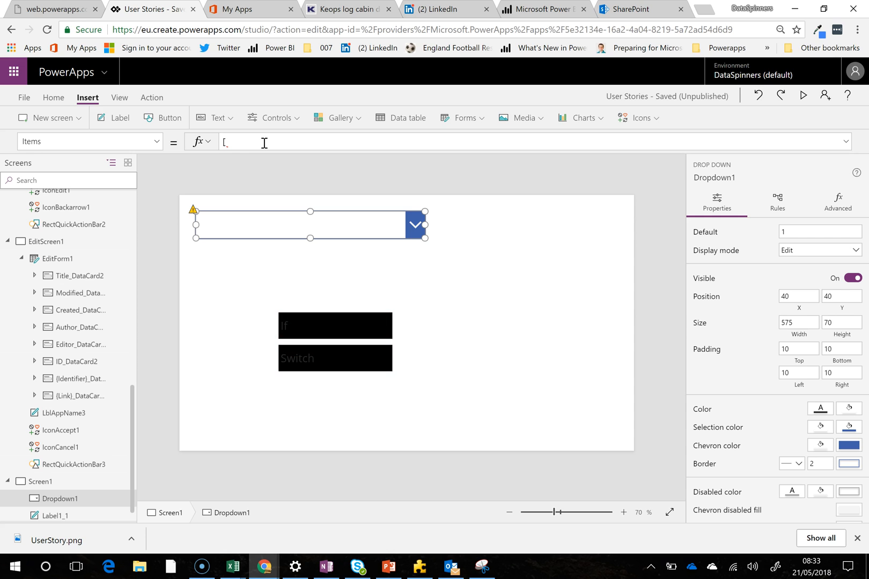
type("1,2,")
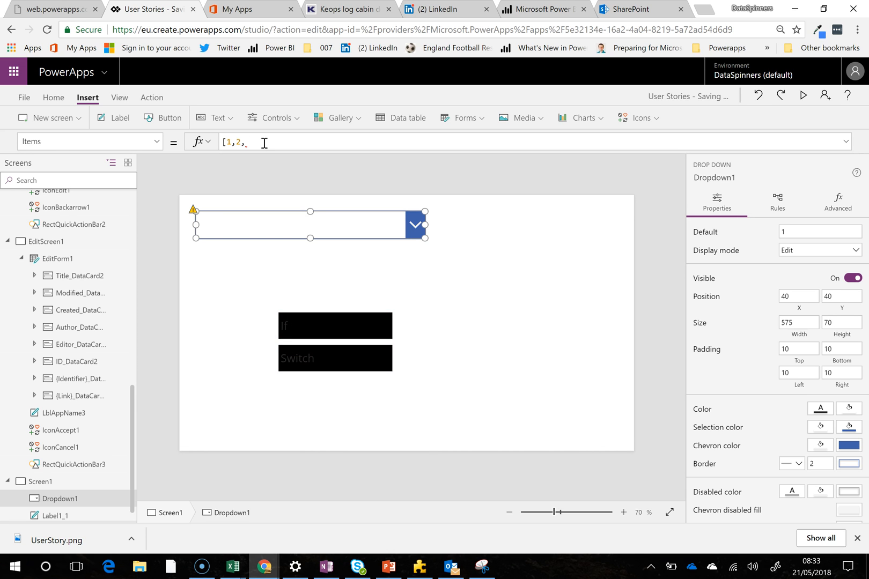
type("3,4,5,6]")
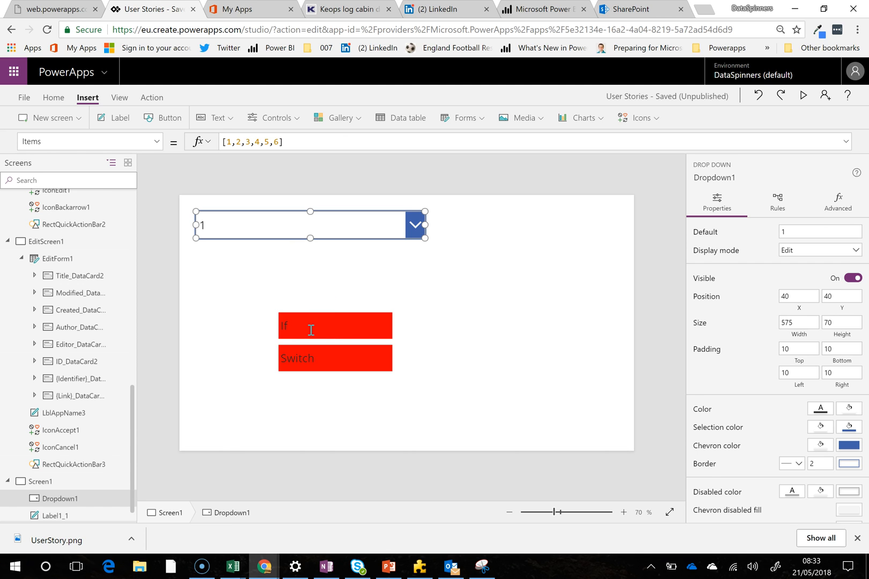
- Select the If label and check its Fill formula against the dropdown preview
left_click(334, 325)
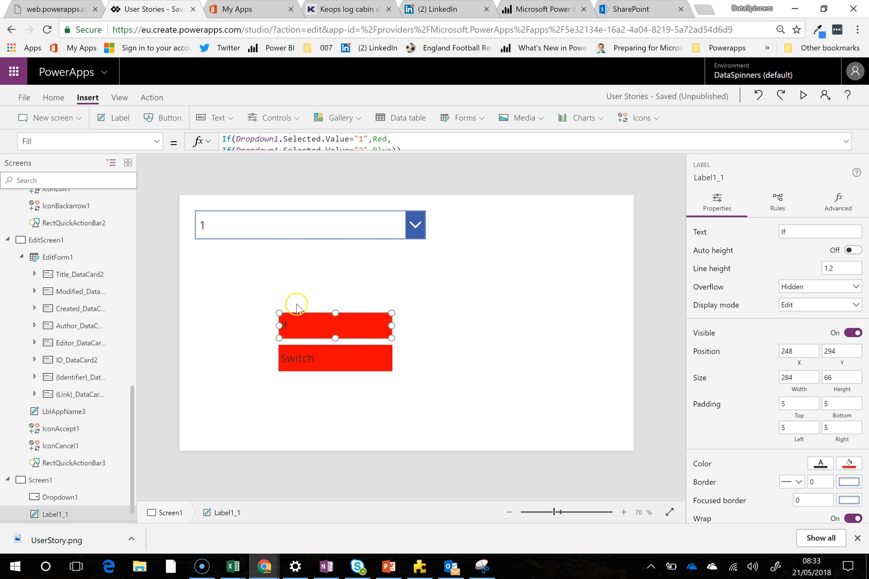
mouse_move(297, 347)
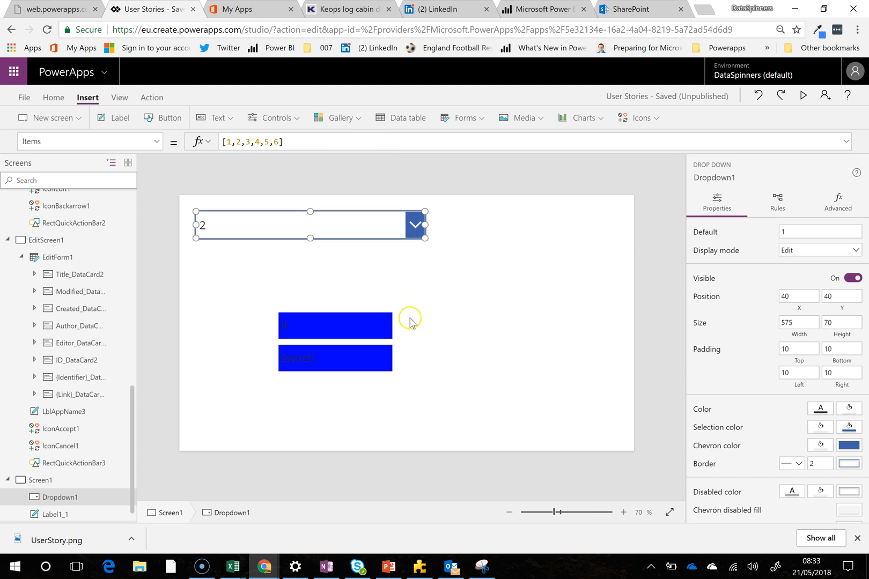
left_click(415, 225)
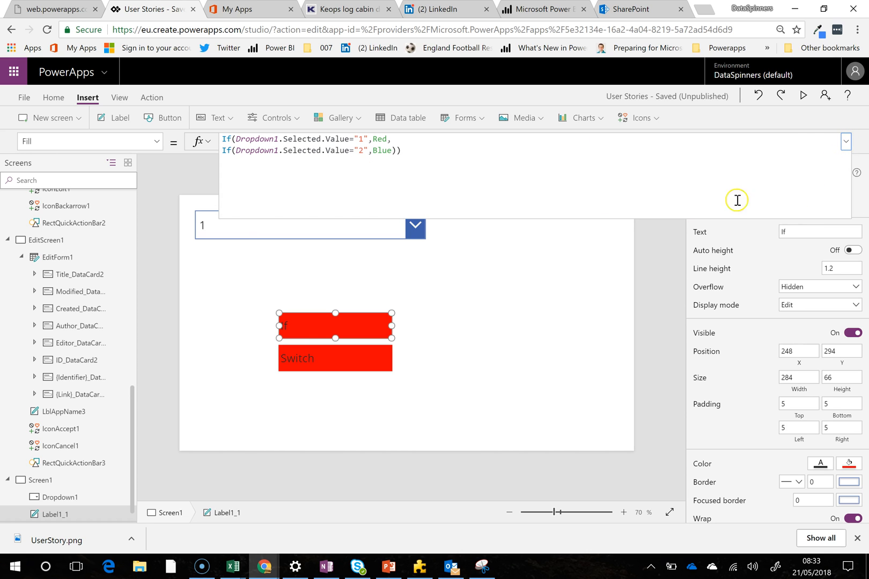
mouse_move(243, 139)
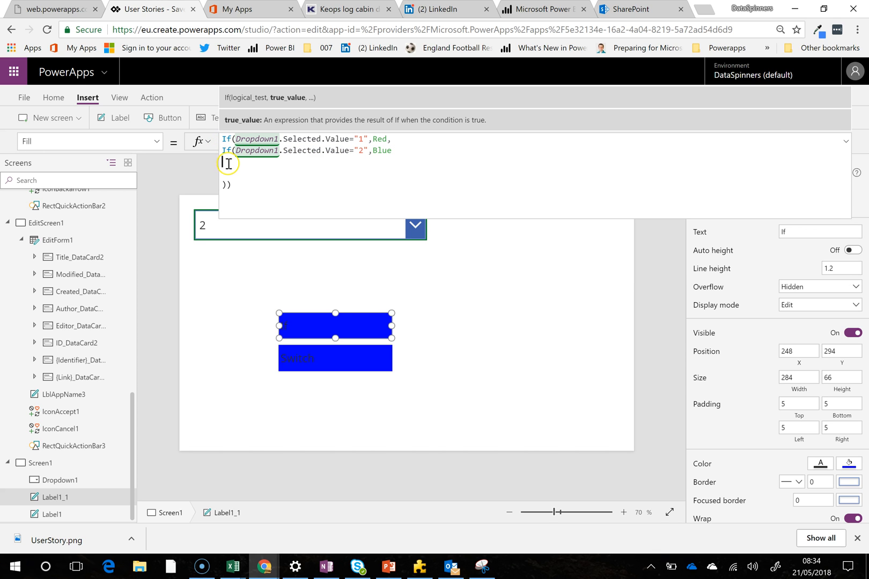
- Extend the If label's nested Fill formula with "2",Blue and "4",Yellow cases
type("If(Dropdown1.Selected.Value=\"2\",Blue")
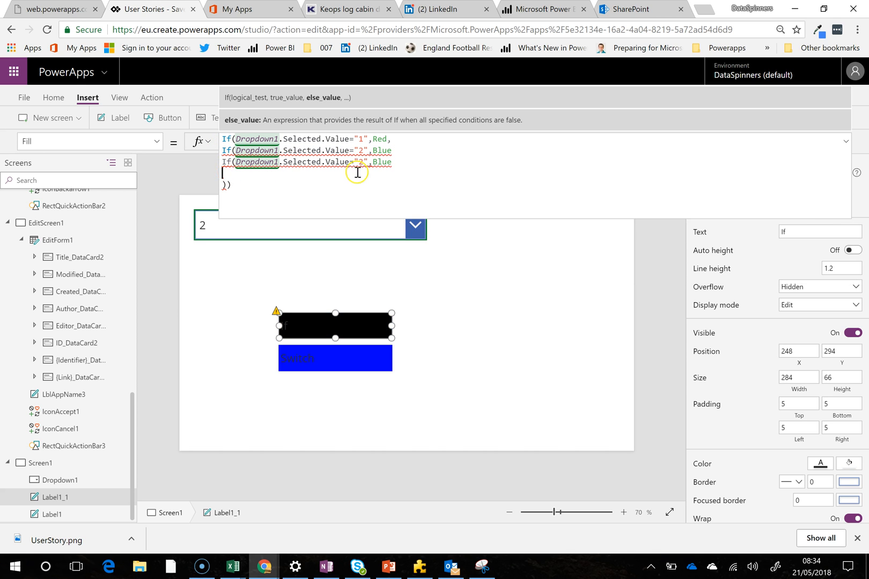
type("If(Dropdown1.Selected.Value=\"2\",Blue")
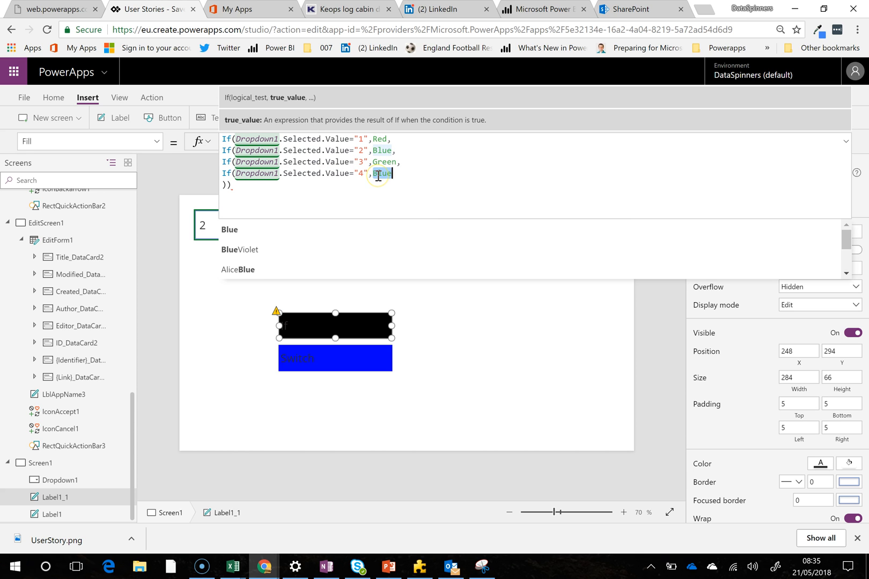
type("Yellow")
left_click(536, 185)
type("))")
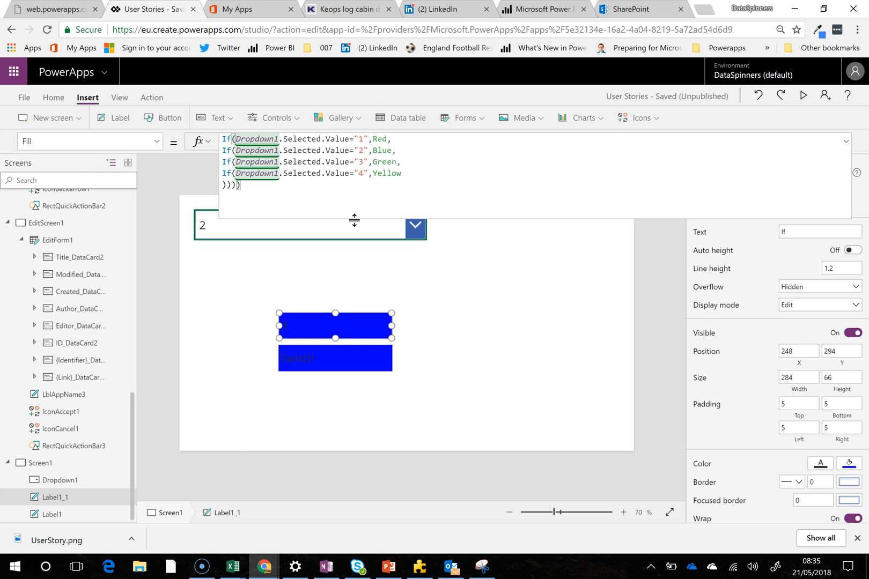
- Preview Dropdown1 at 4 to check the yellow fill, then select the Switch label
left_click(415, 226)
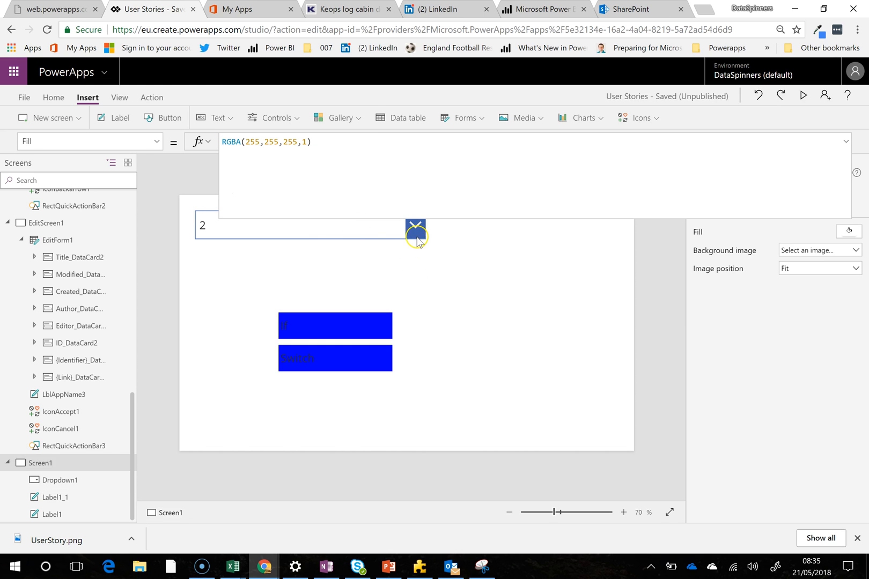
left_click(415, 226)
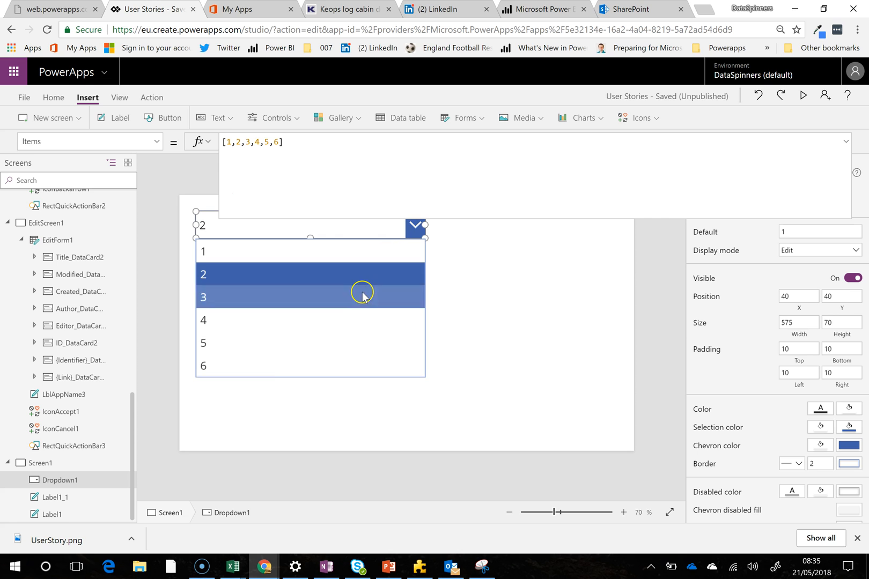
left_click(311, 297)
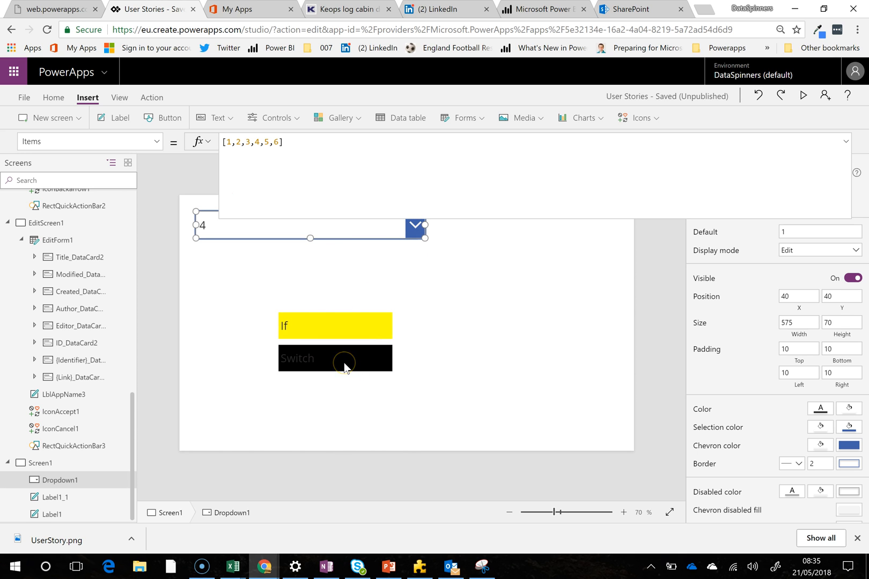
mouse_move(398, 276)
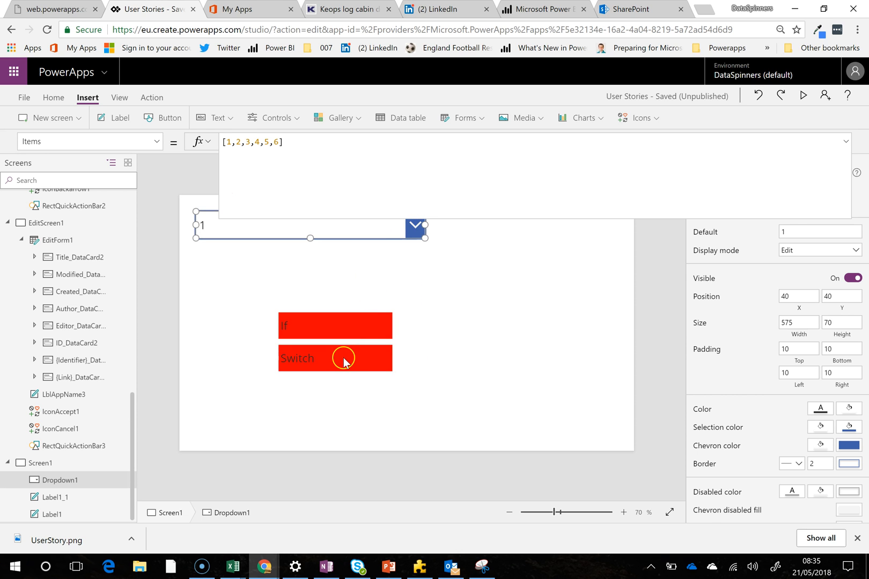
left_click(335, 358)
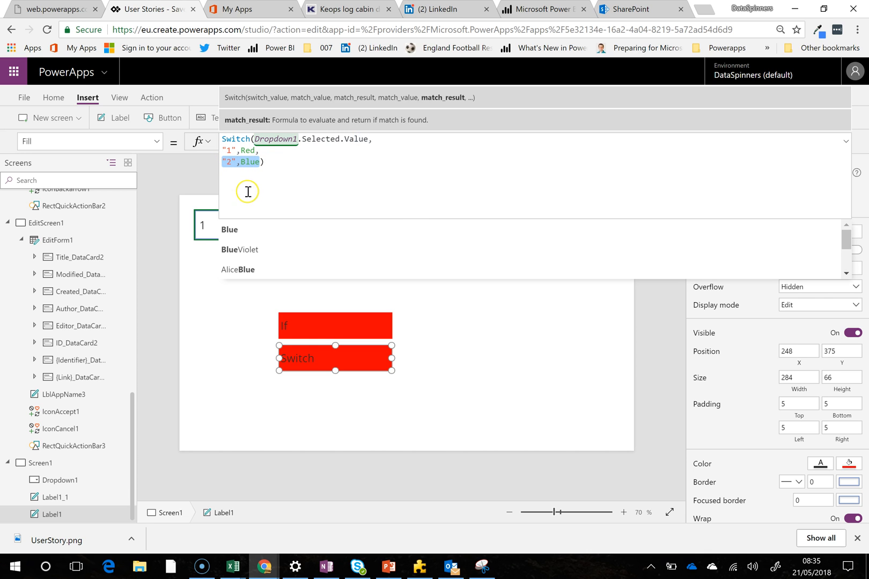
- Add the "2",Blue case and a Yellow case to the Switch label's Fill formula
left_click(267, 162)
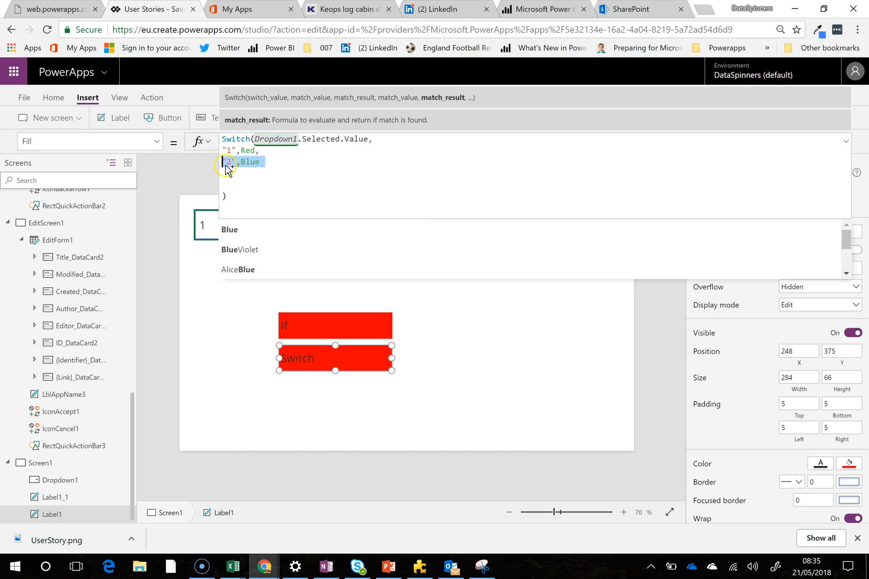
type("\"2\",Blue")
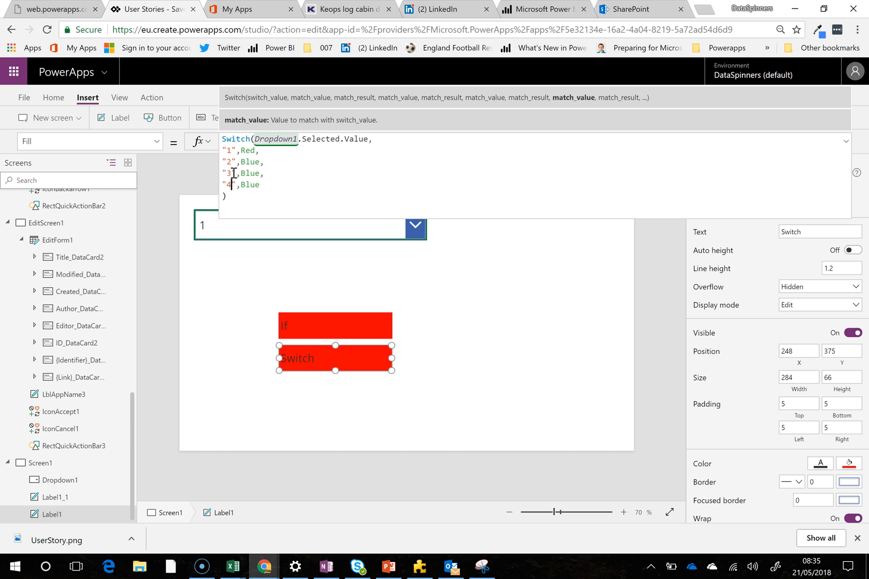
left_click(261, 184)
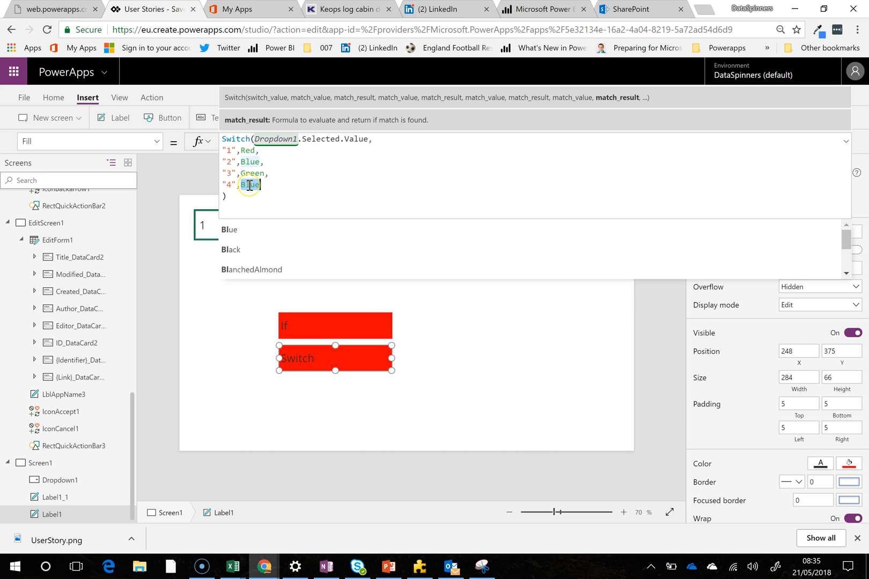
type("Yellow")
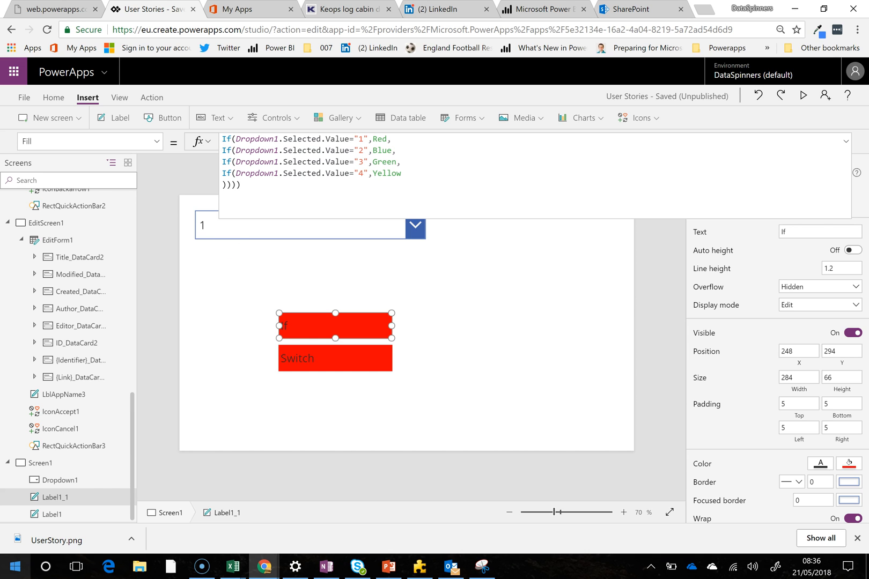
mouse_move(835, 232)
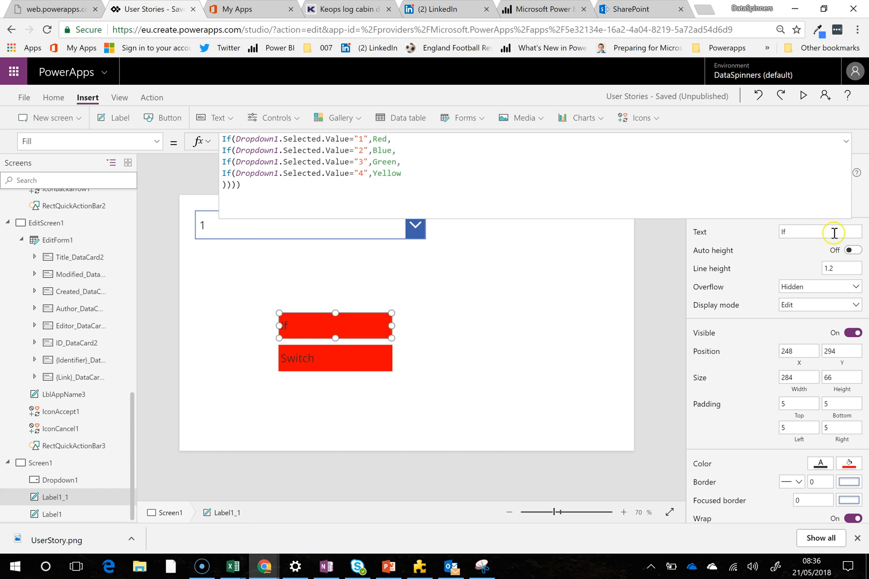
mouse_move(333, 233)
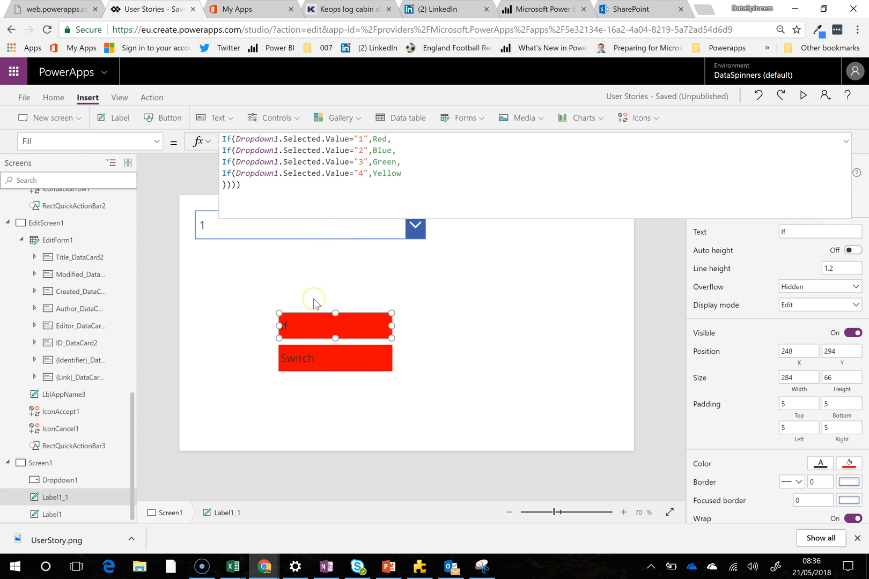
mouse_move(326, 272)
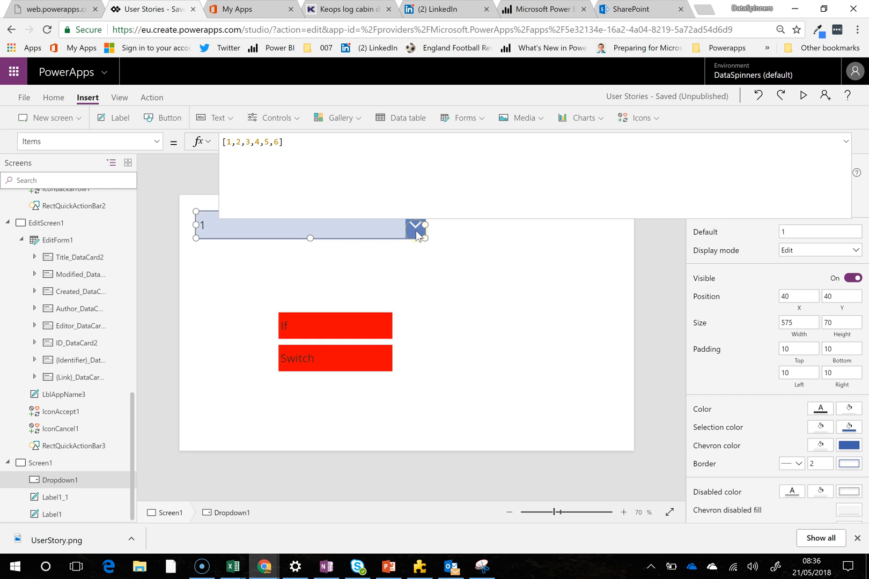
- Choose 3 and 4 in Dropdown1 and compare both labels' colours
left_click(416, 225)
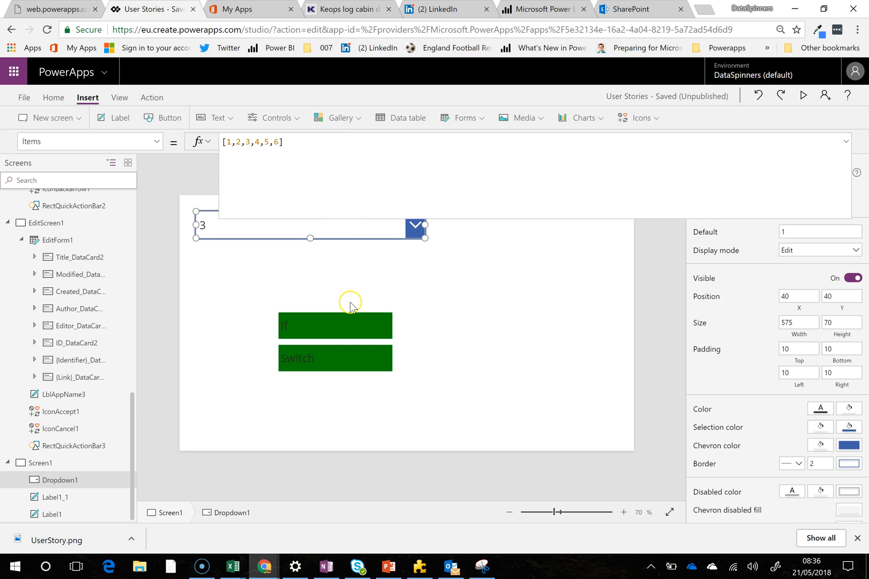
left_click(416, 227)
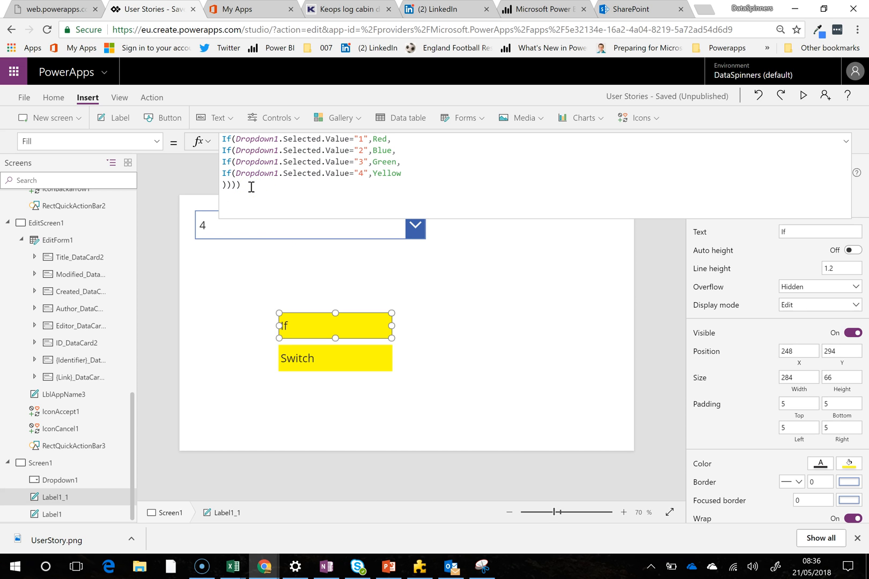
mouse_move(293, 258)
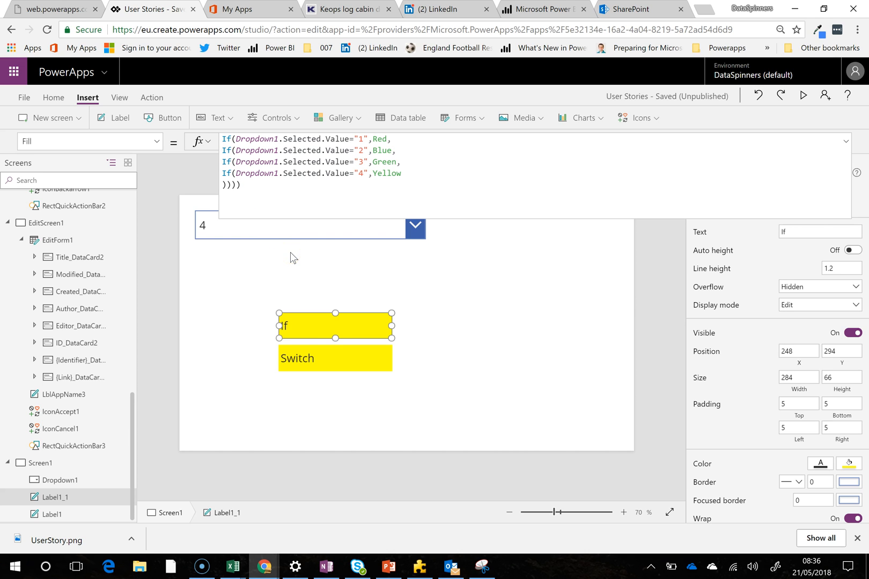